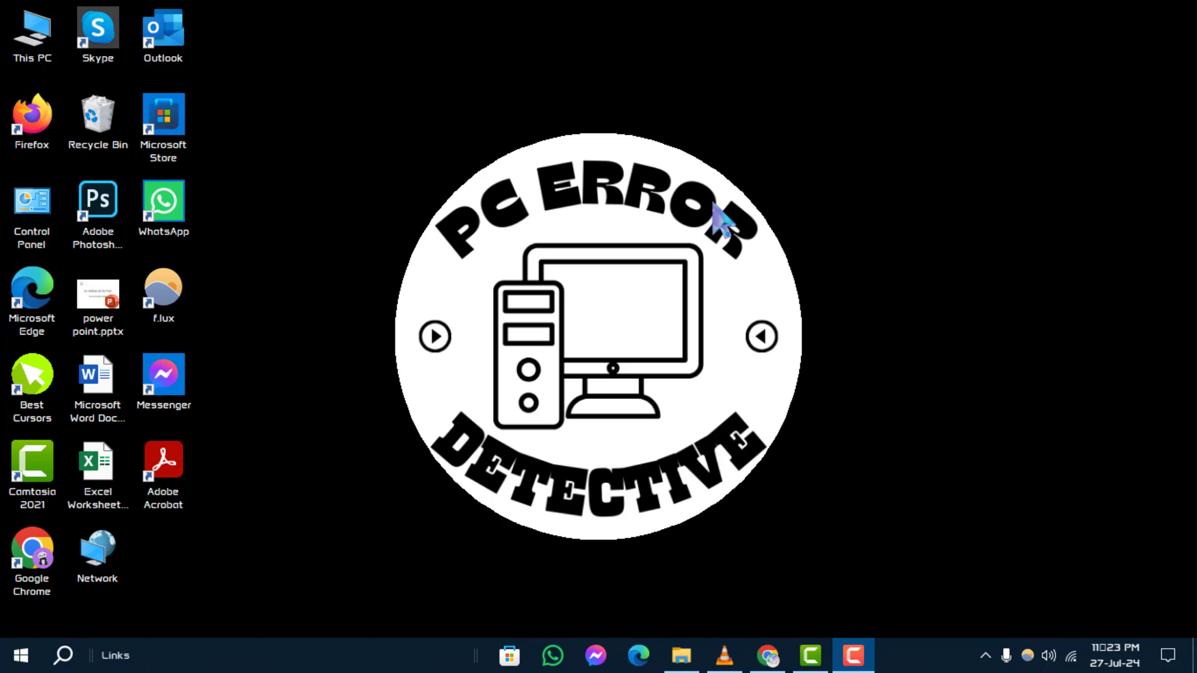
mouse_move(706, 21)
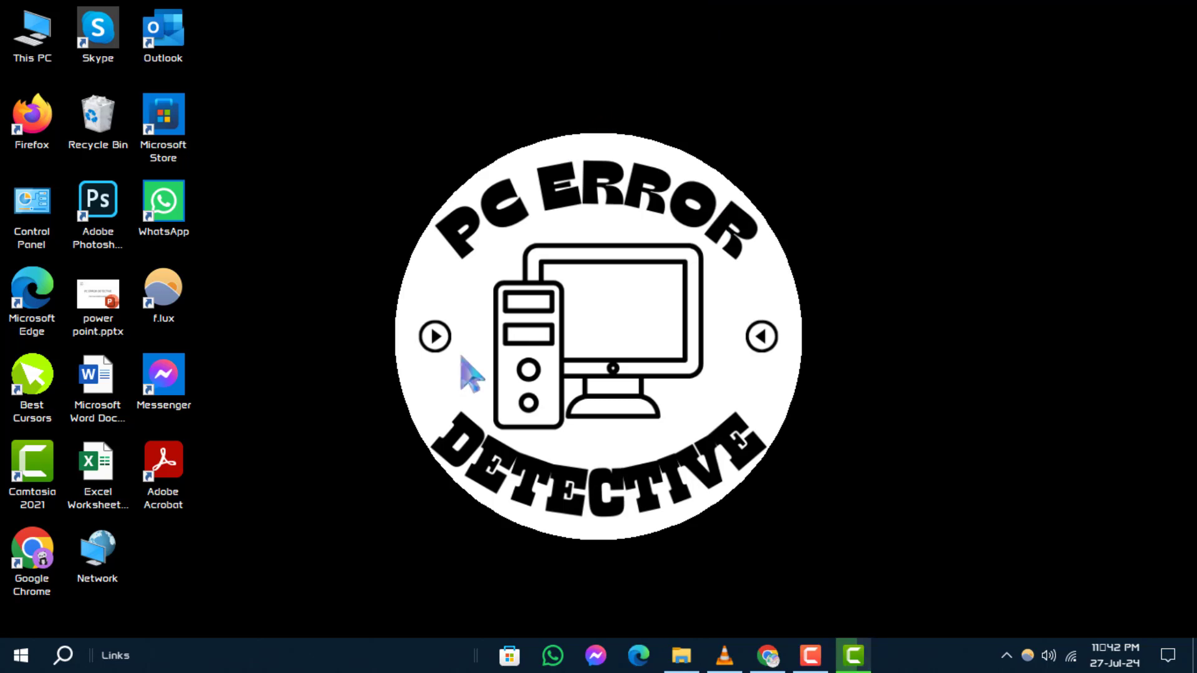
mouse_move(149, 568)
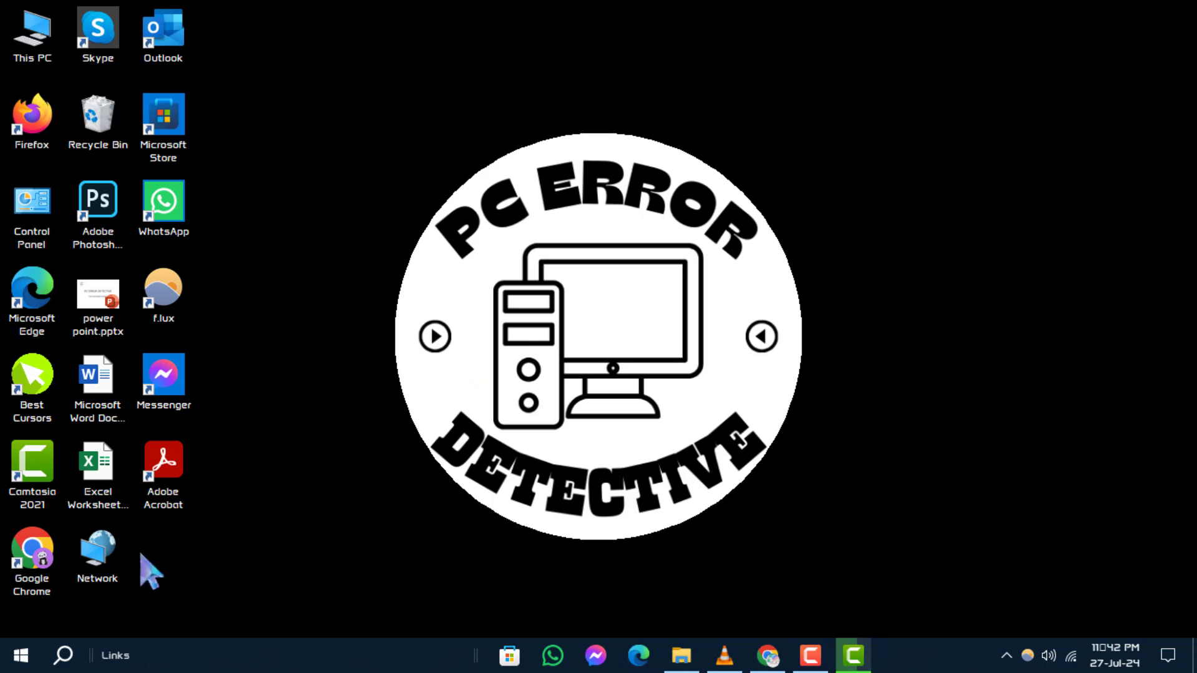
Launch Control Panel from taskbar search using the query 'Control Panel'.
click(63, 654)
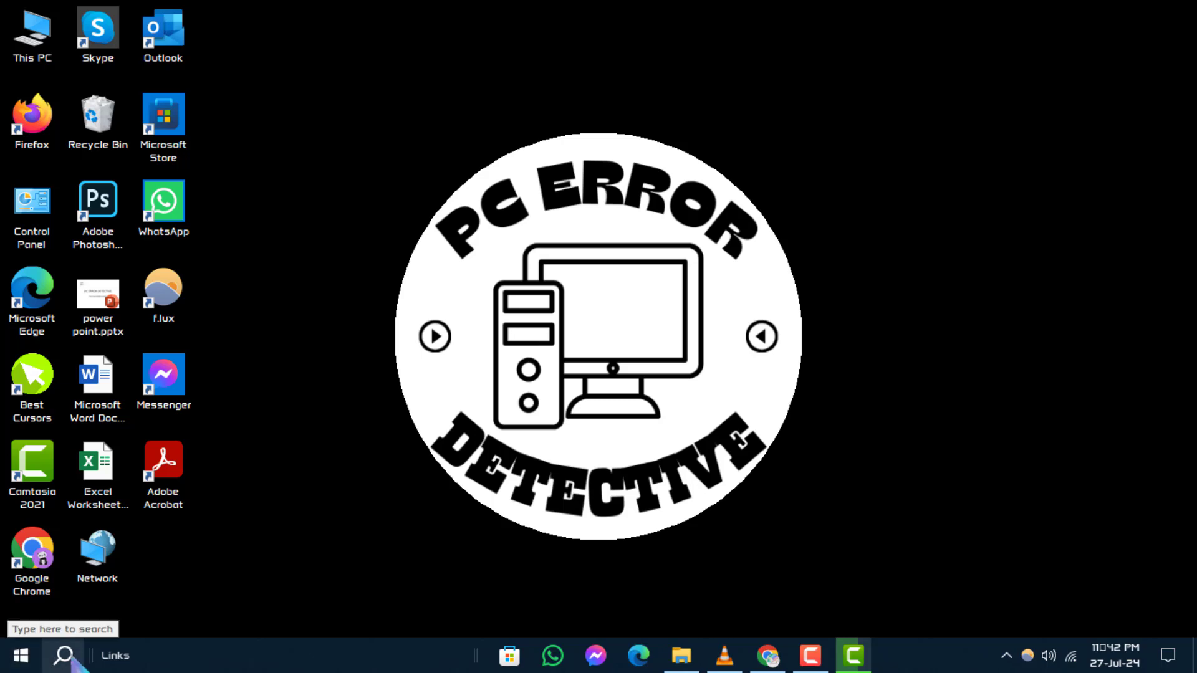
click(62, 655)
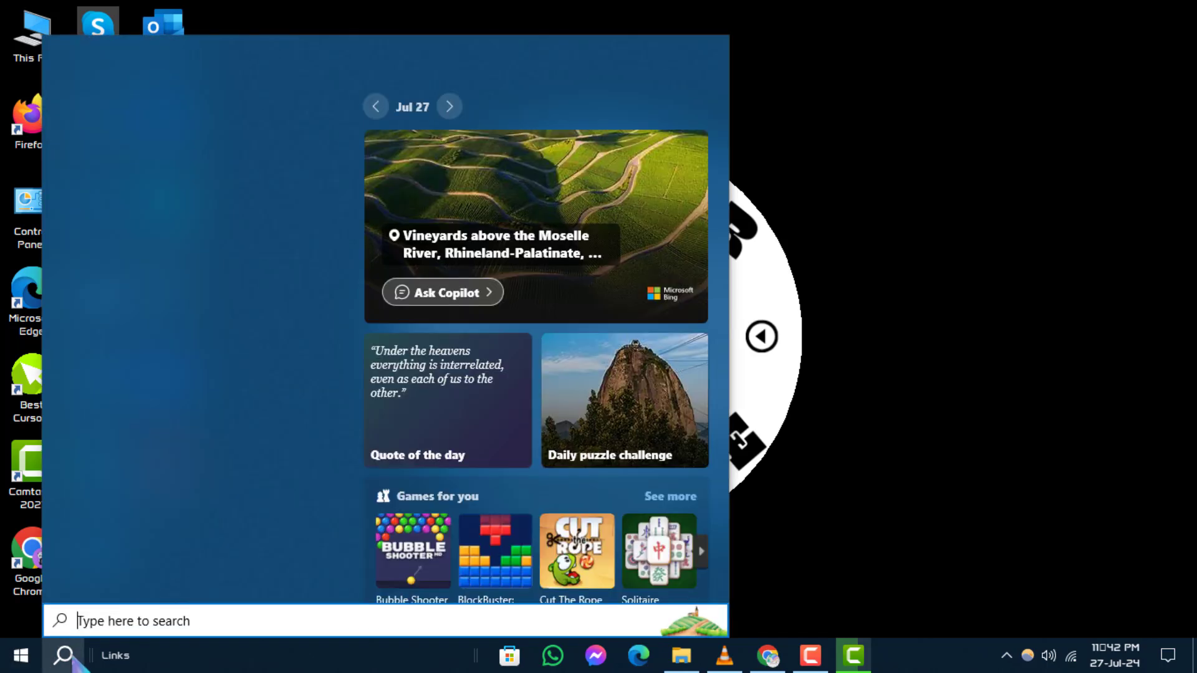
text(Control Panel)
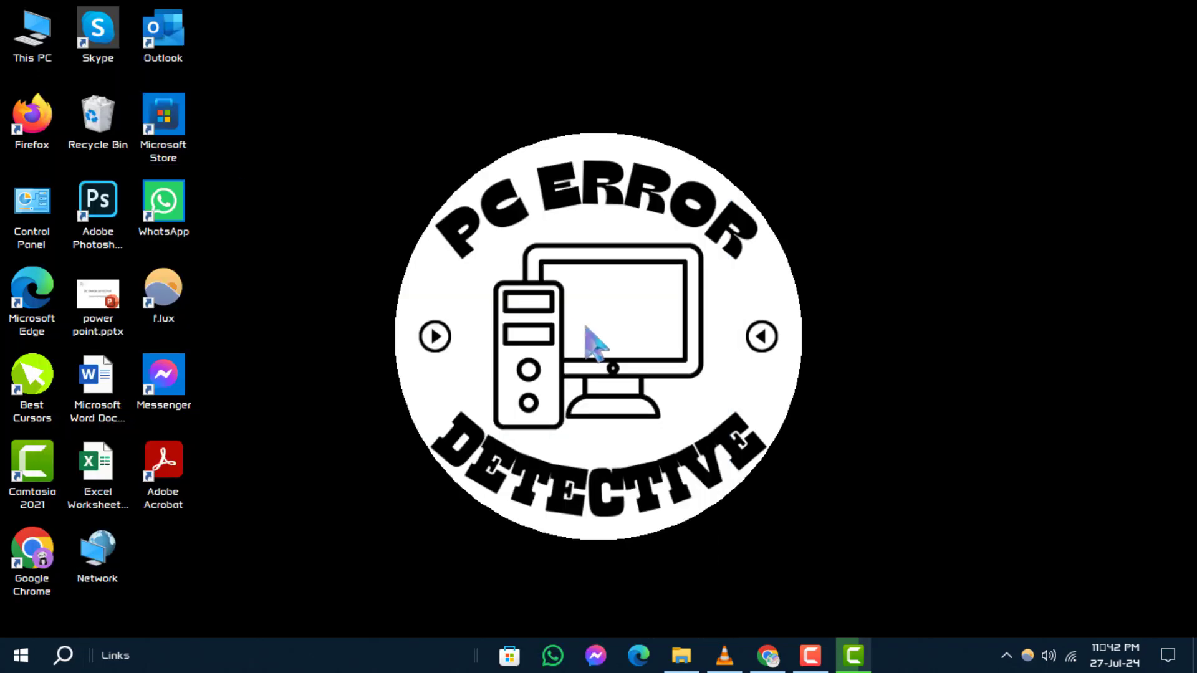
double_click(31, 201)
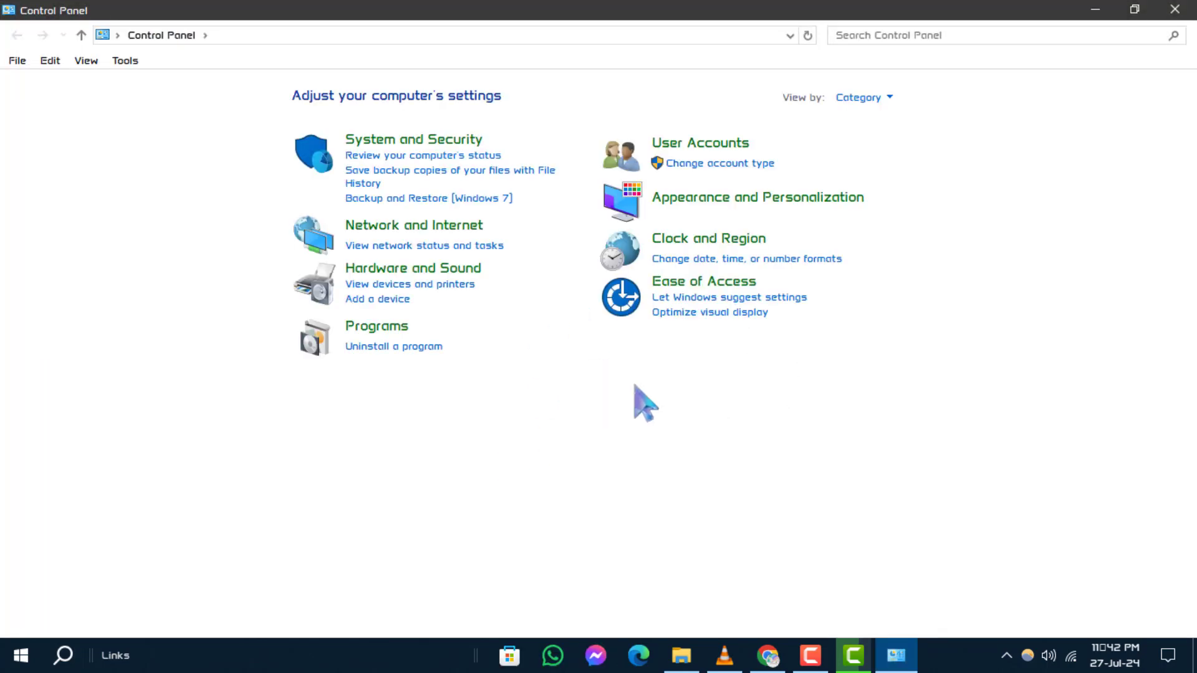
mouse_move(748, 244)
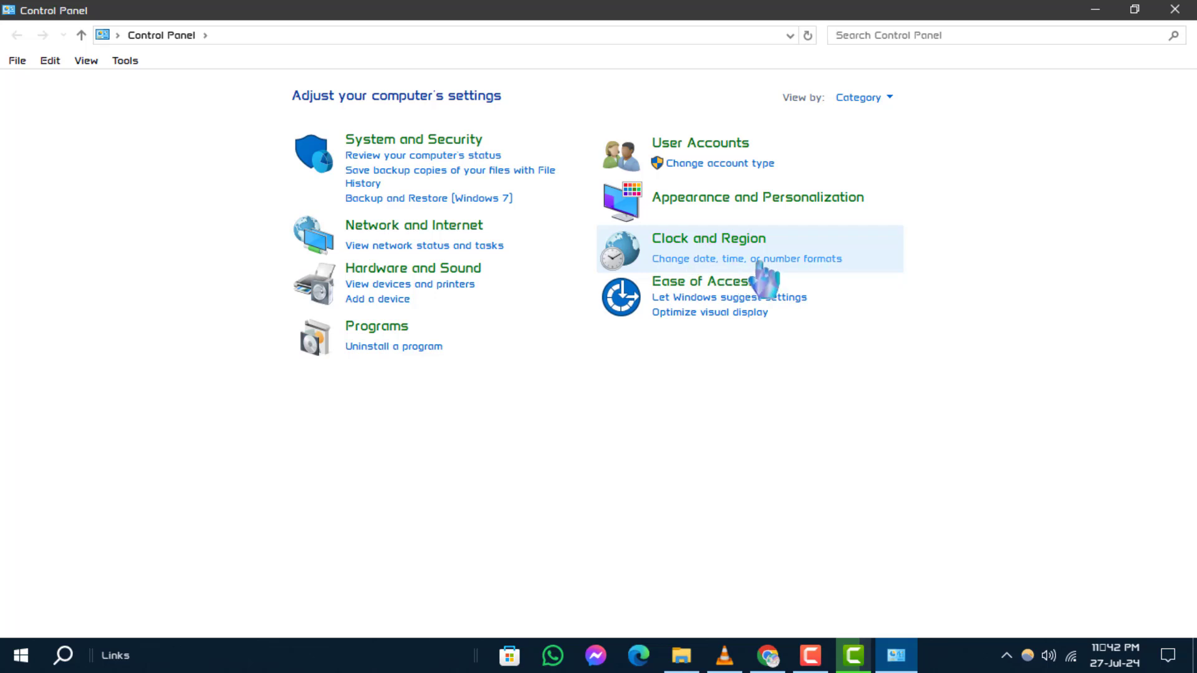
Reach Region settings via 'Change date, time, or number formats' and browse the Format list.
click(745, 258)
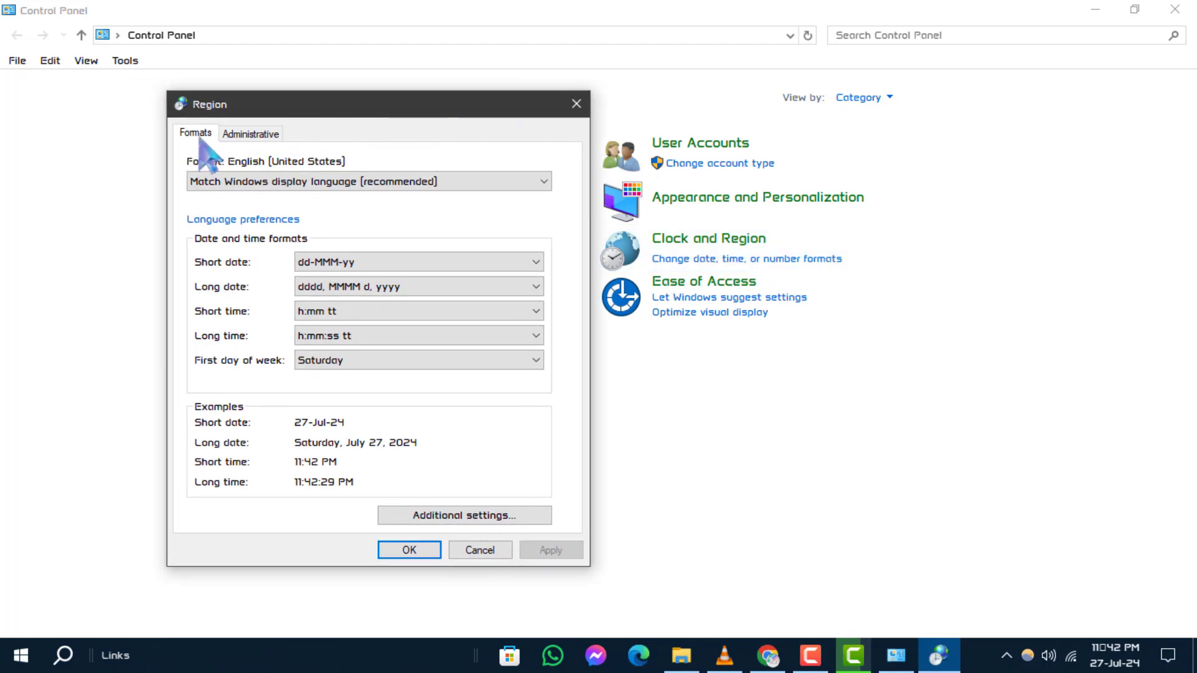
mouse_move(298, 304)
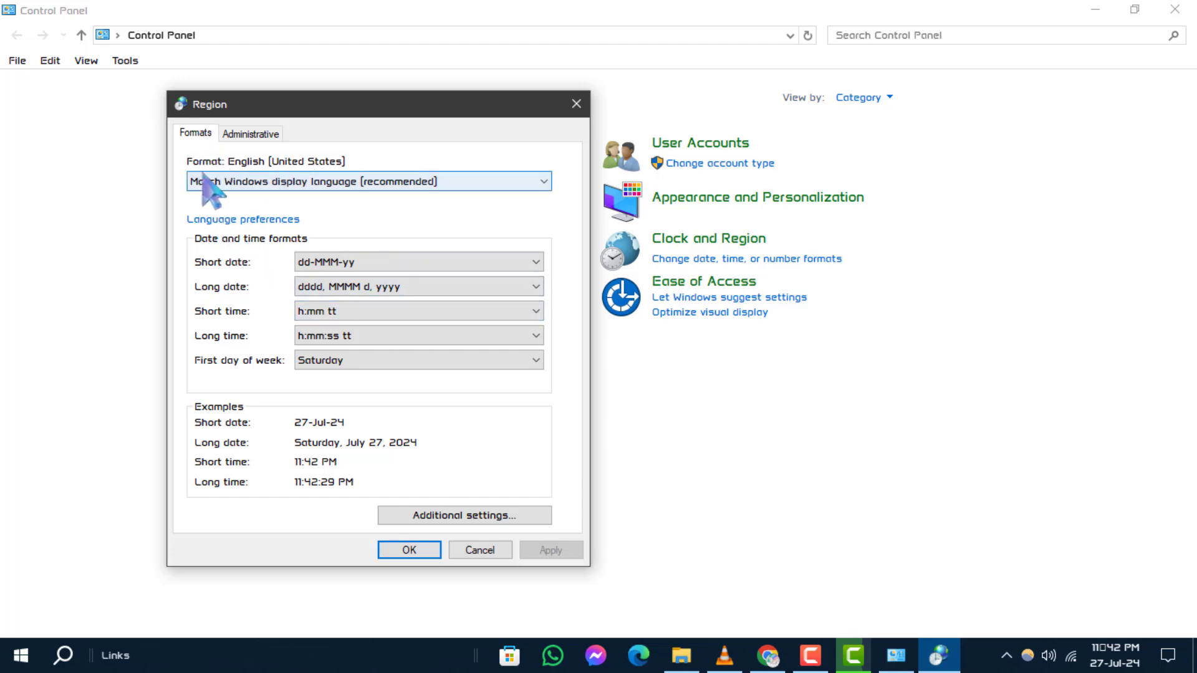
click(540, 181)
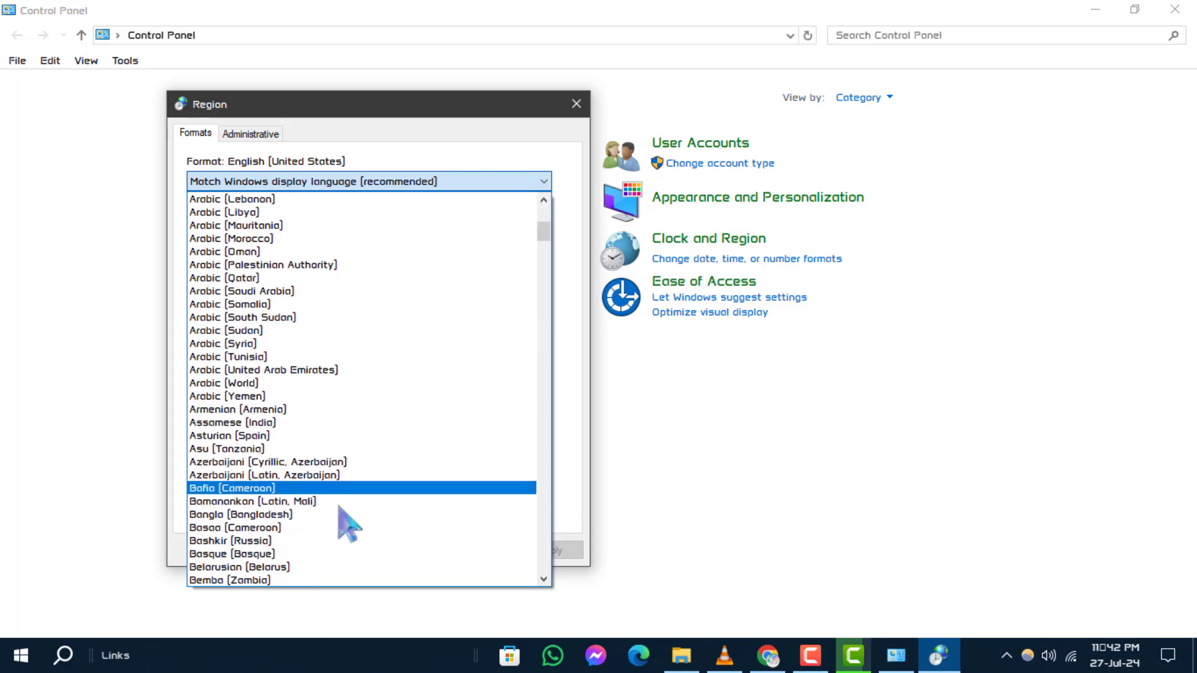
scroll(up, 3)
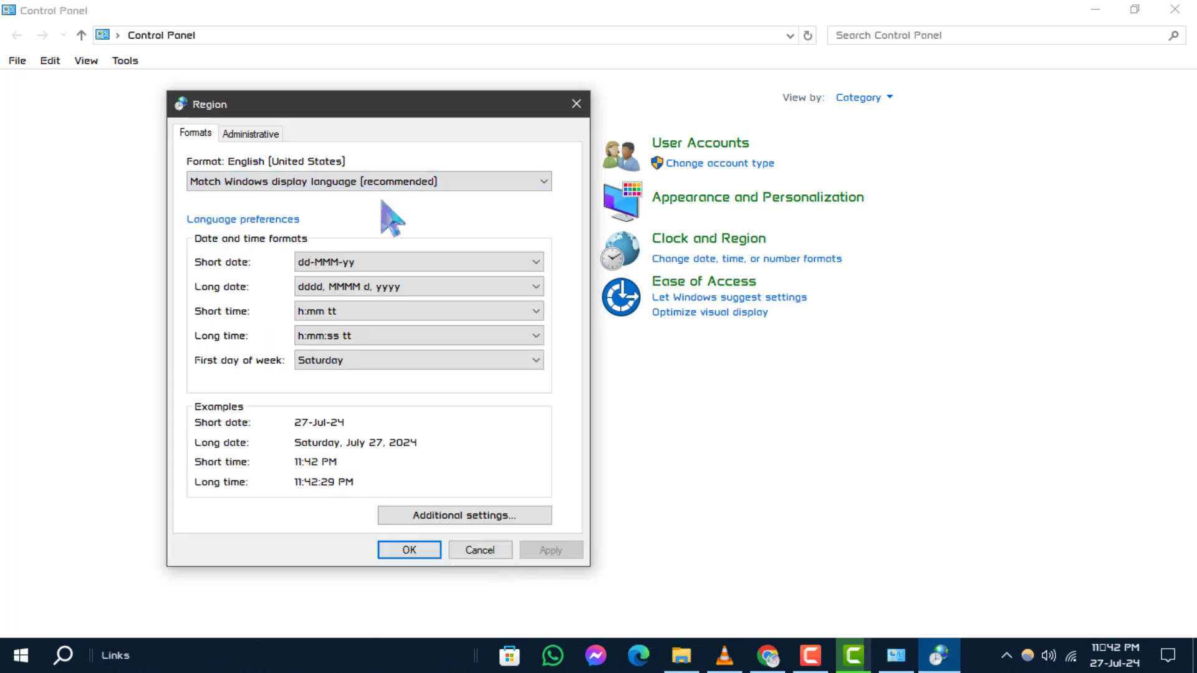
mouse_move(478, 530)
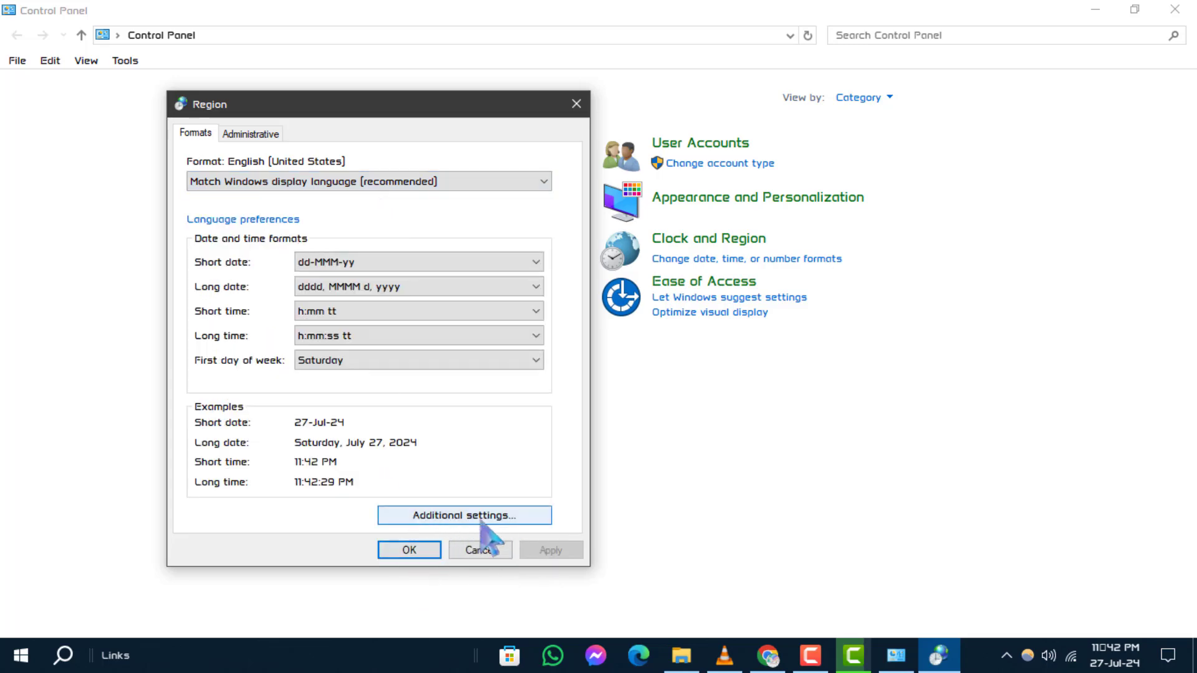
click(463, 515)
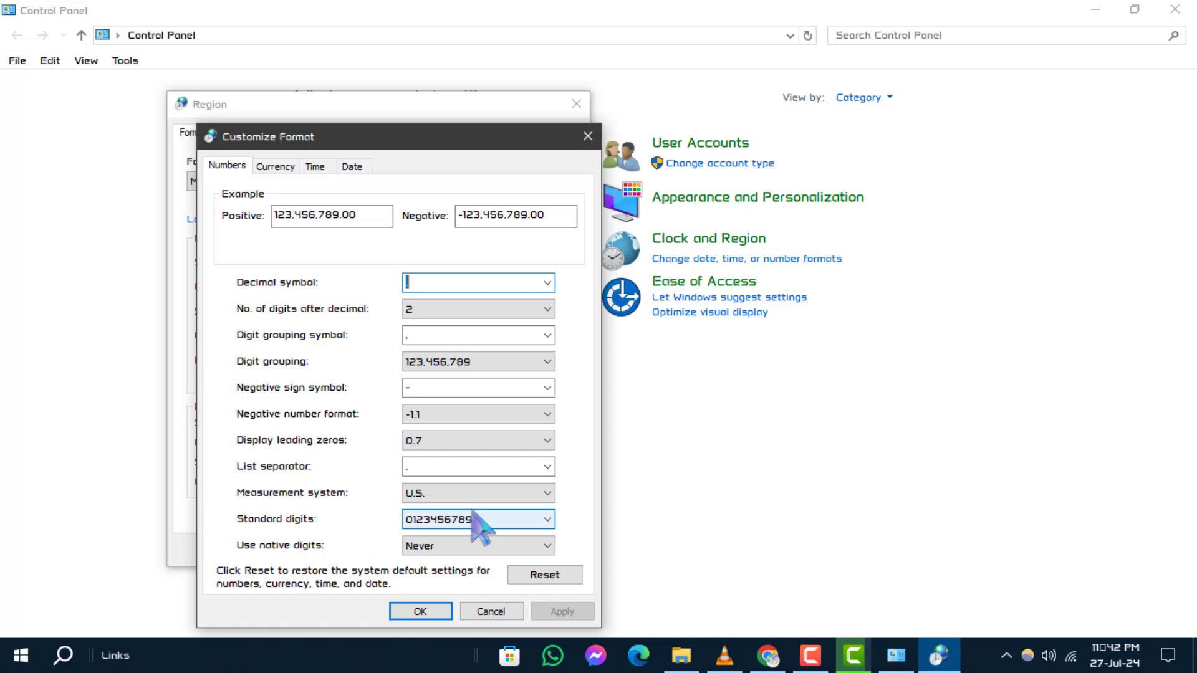
click(274, 166)
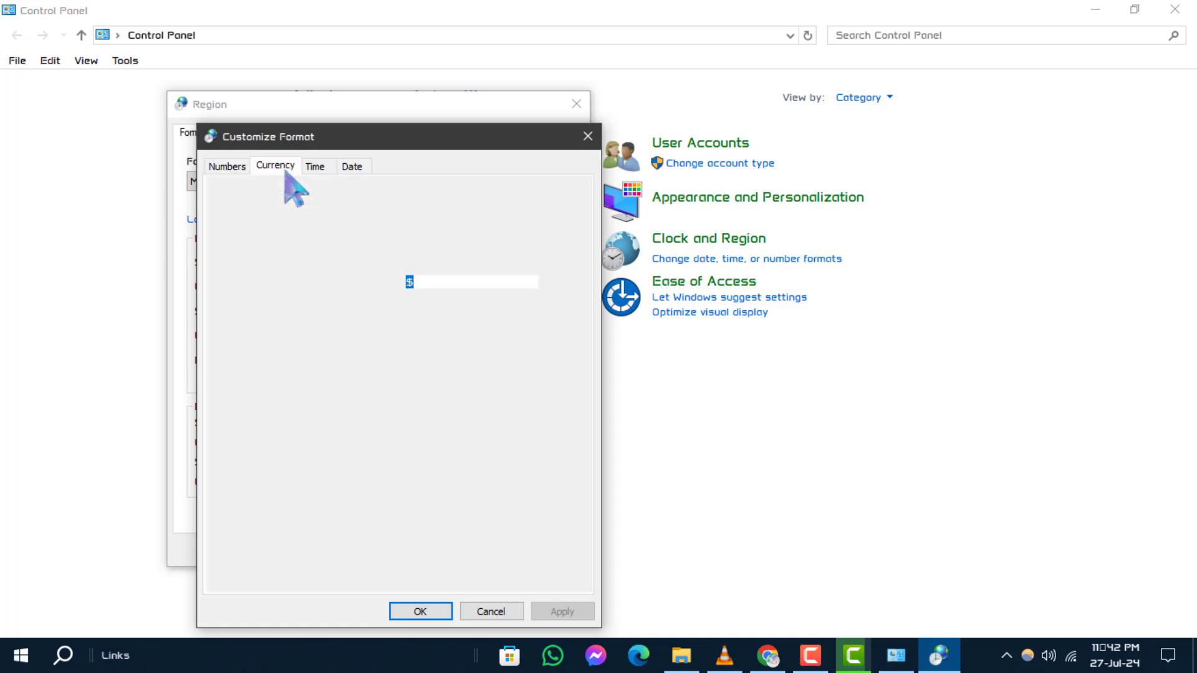
click(351, 166)
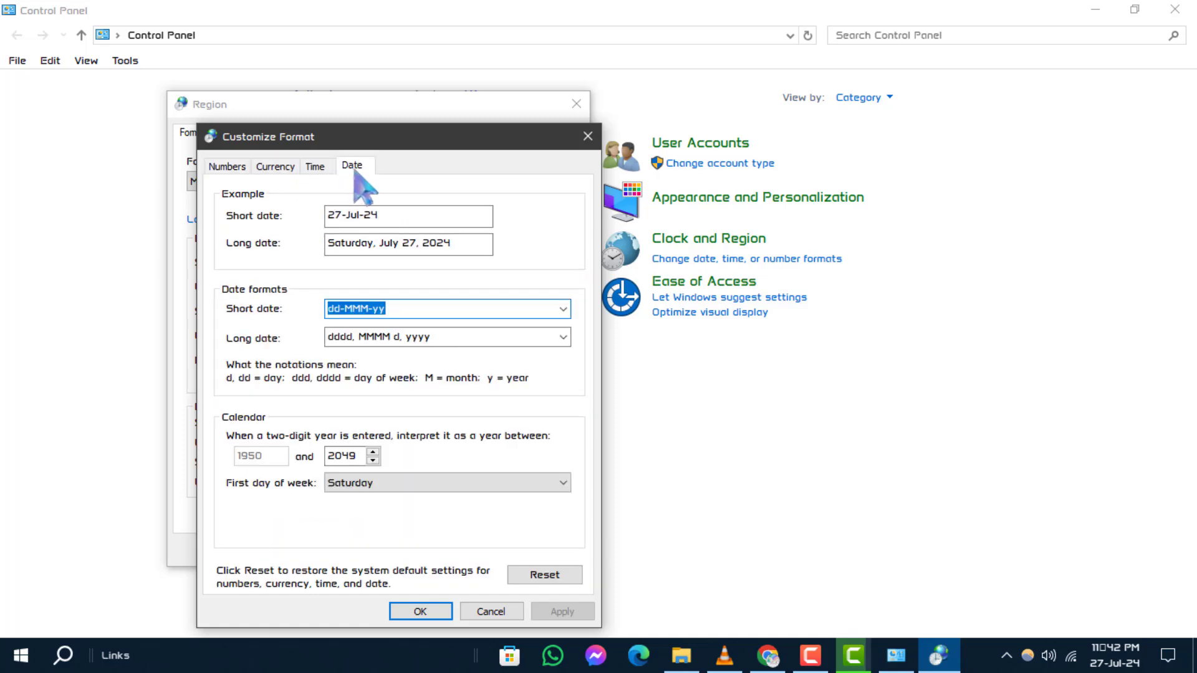
click(274, 166)
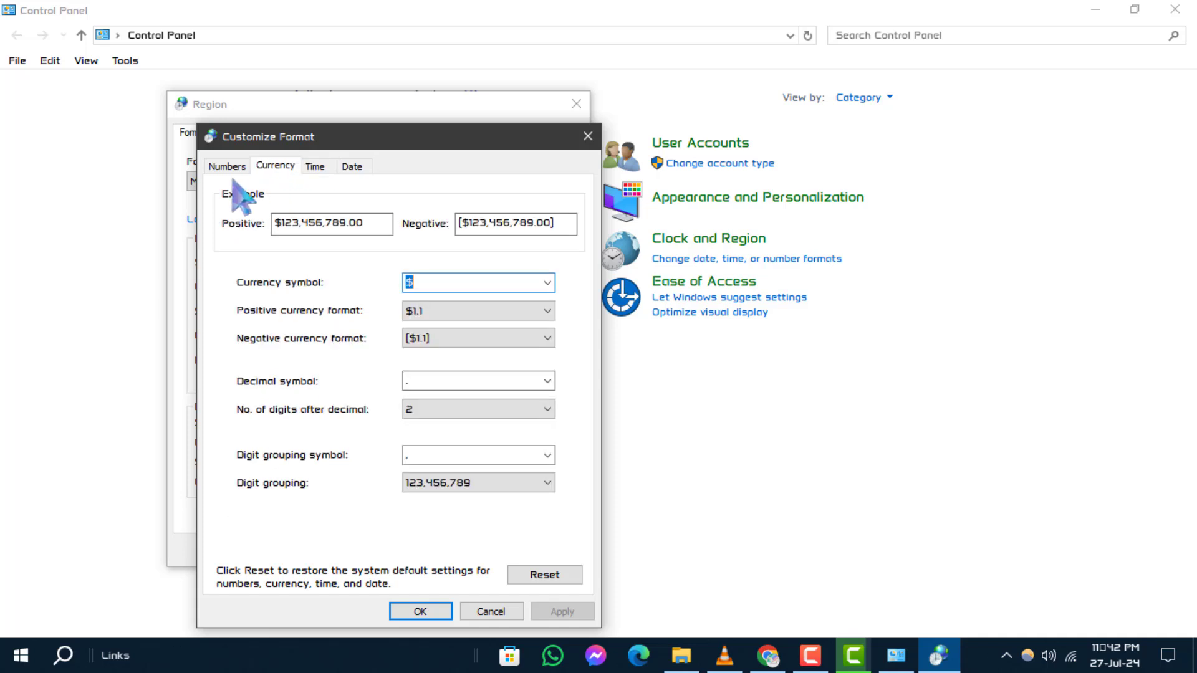
click(227, 166)
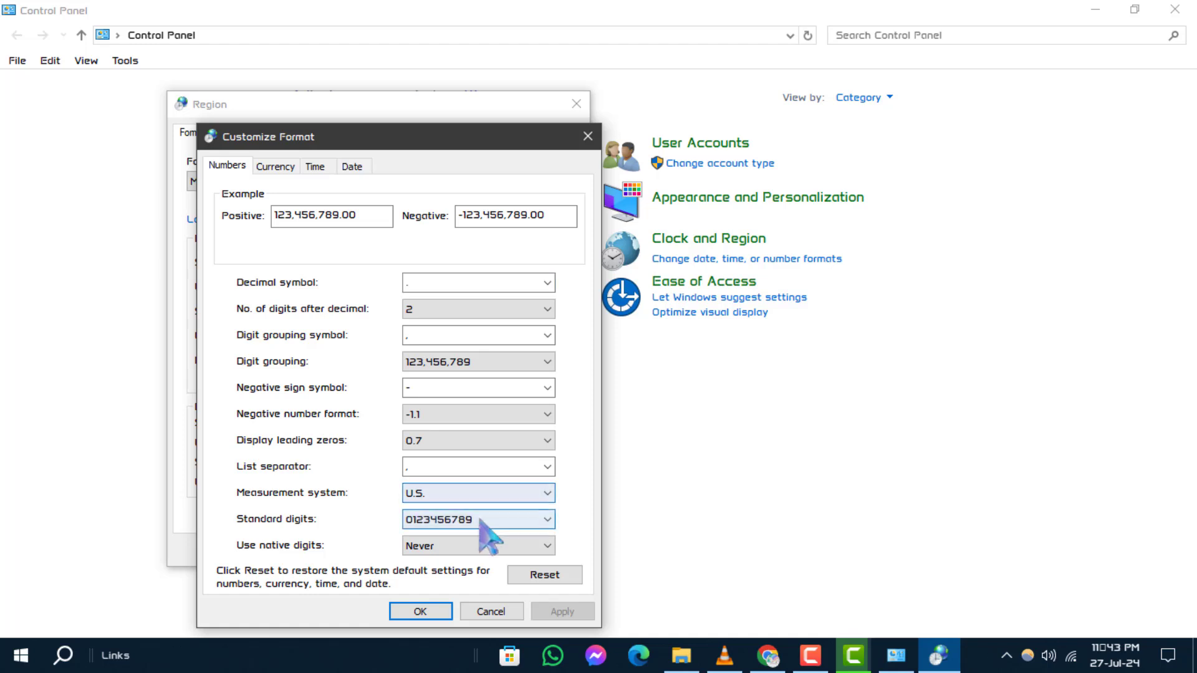
click(542, 519)
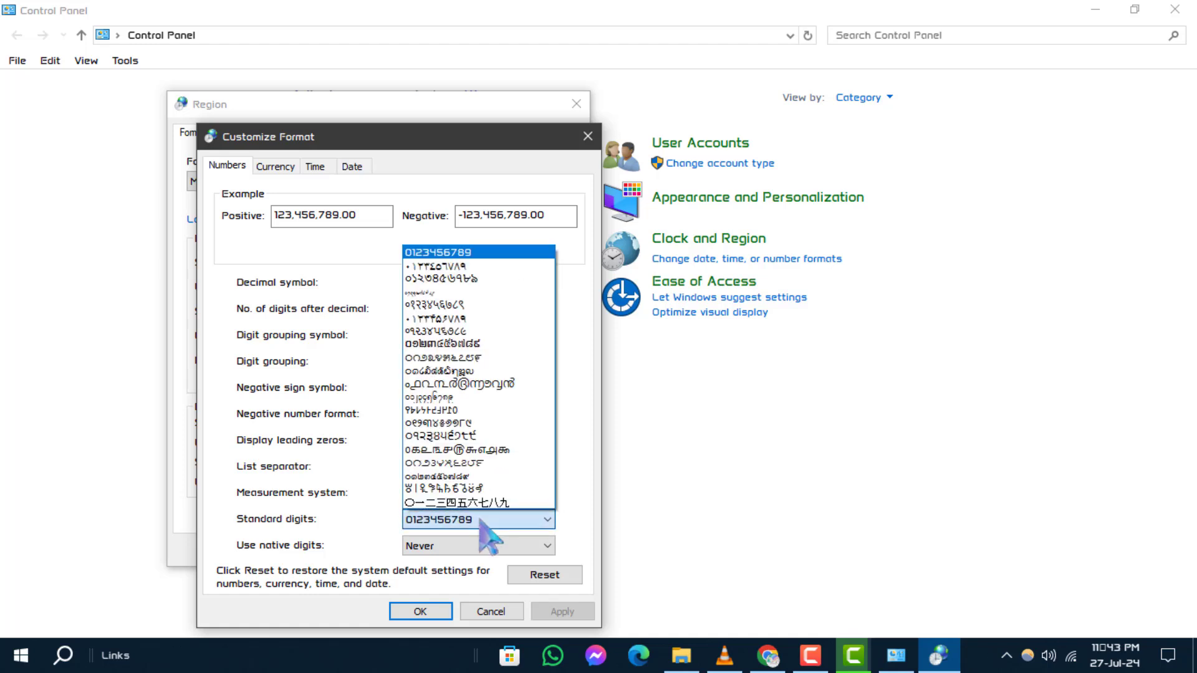
click(477, 545)
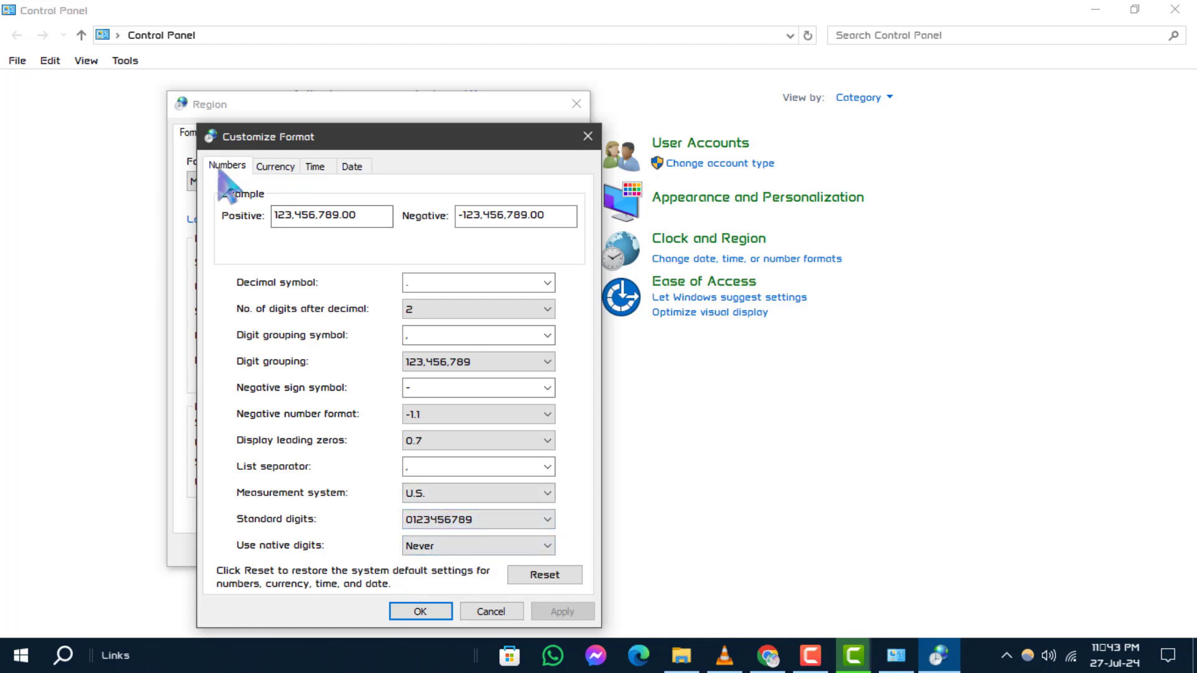
mouse_move(503, 294)
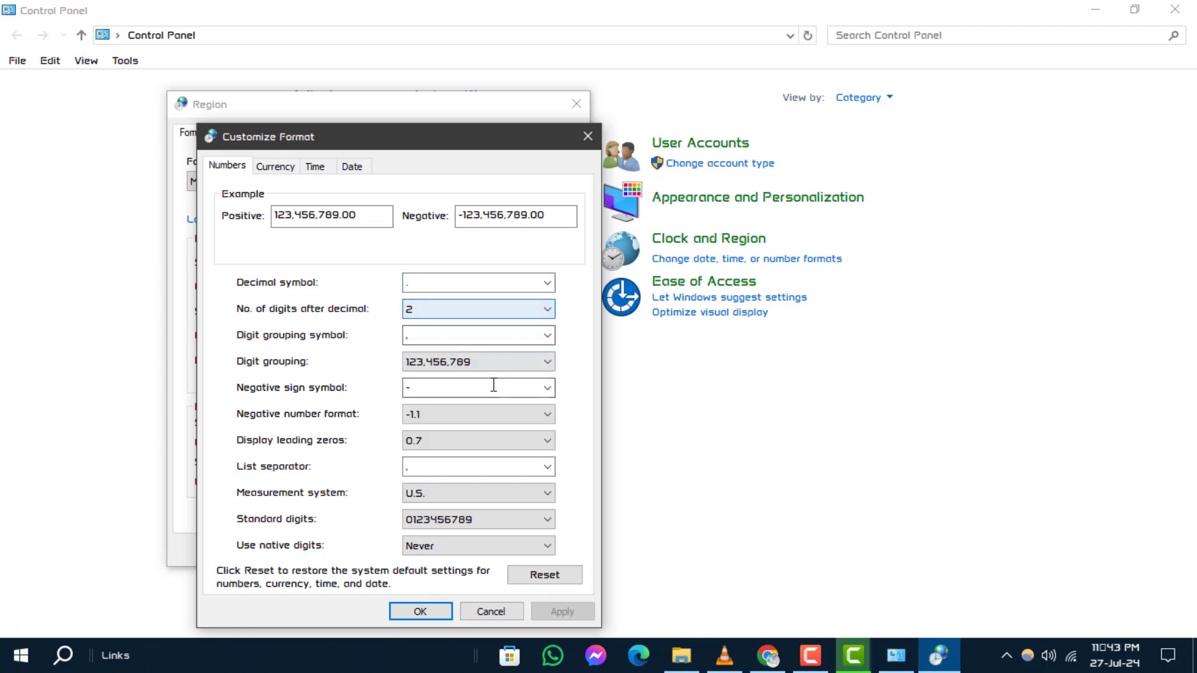
click(478, 361)
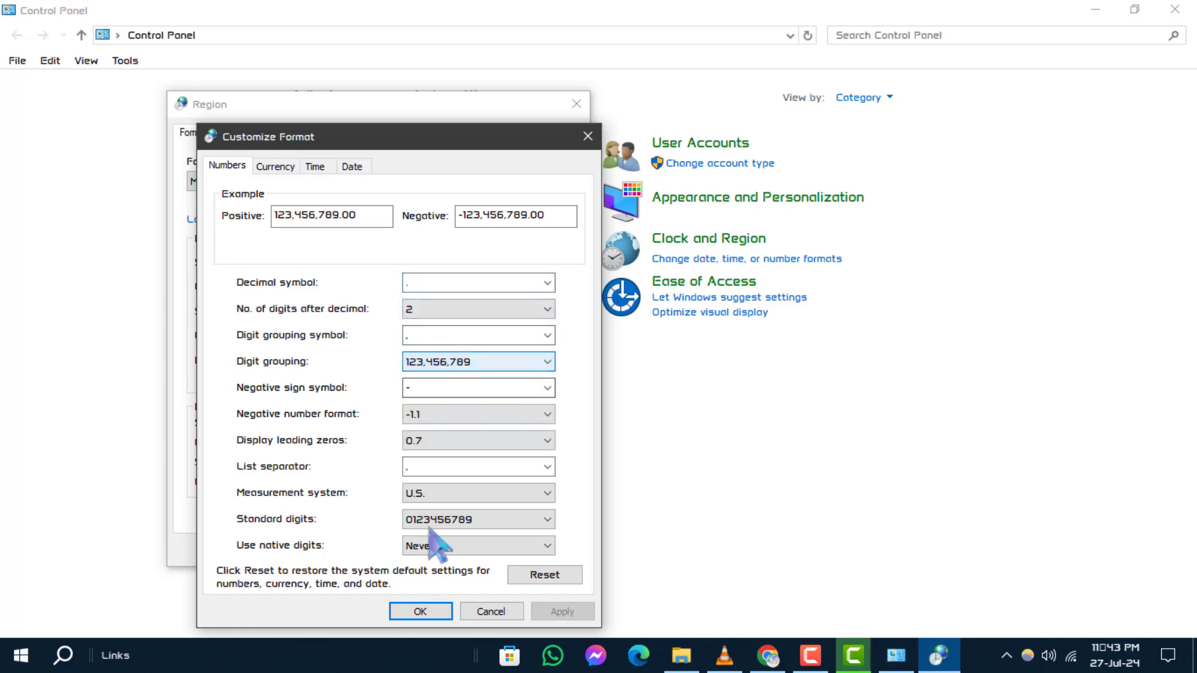
click(420, 611)
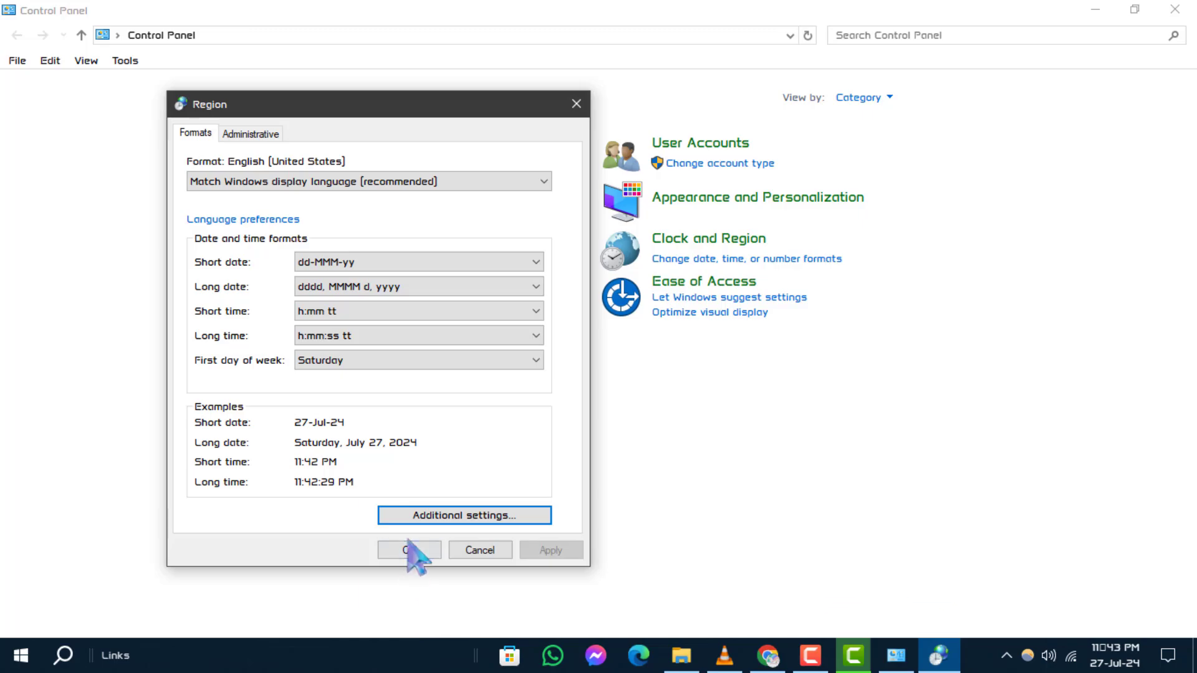